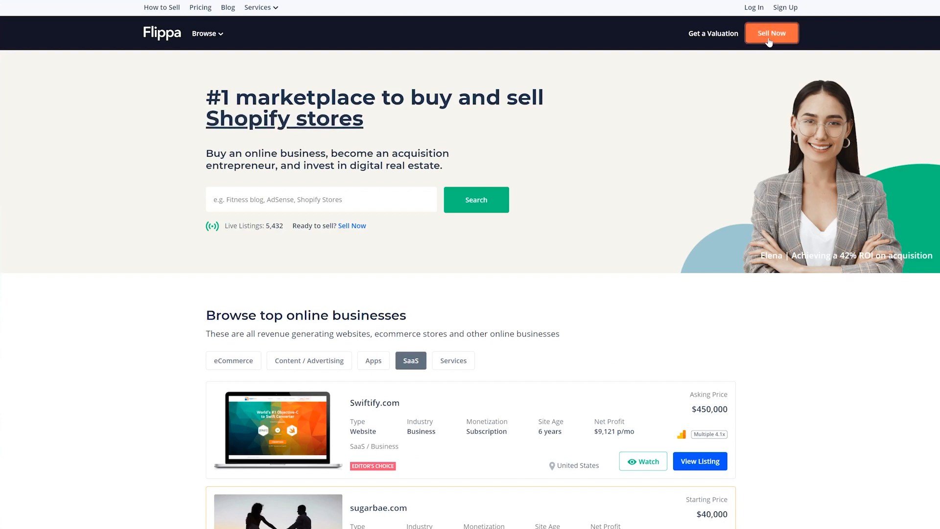
- Start a new domain sale from the Sell Now button
{"action": "left_click", "coordinate": [771, 33]}
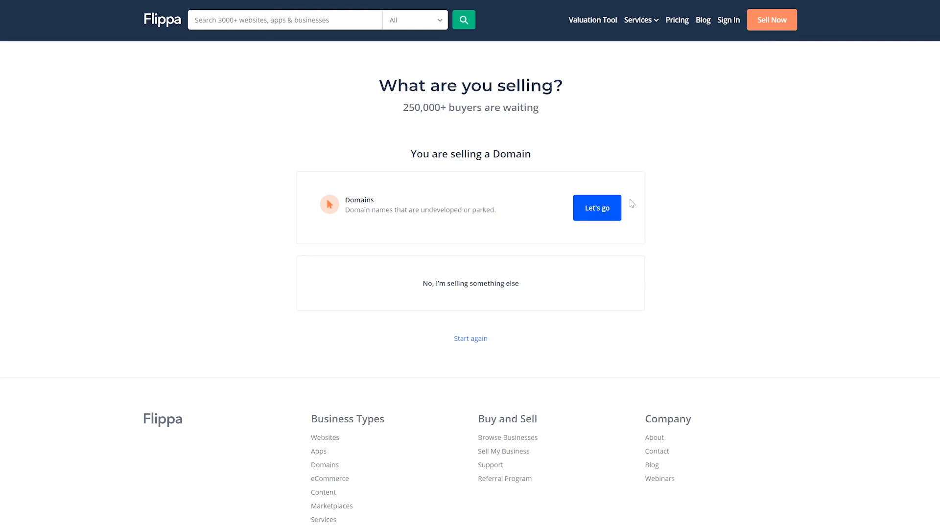
- Proceed with the domain sale and create a seller account marked 'I'm looking to sell'
{"action": "left_click", "coordinate": [595, 208]}
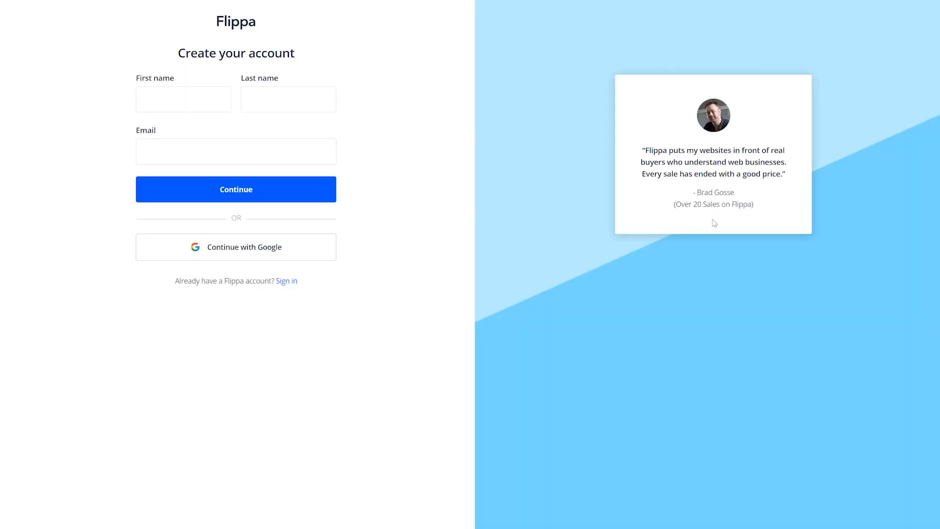
{"action": "left_click", "coordinate": [236, 189]}
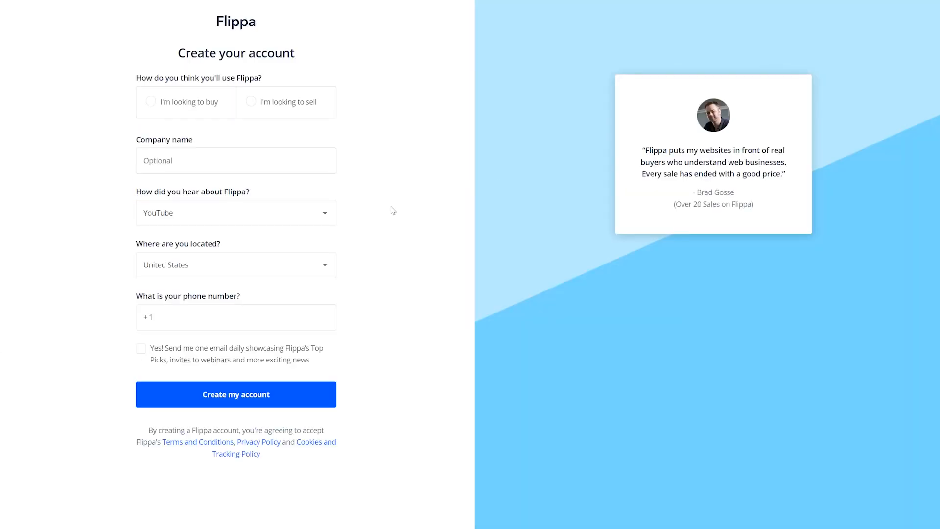
{"action": "left_click", "coordinate": [250, 101]}
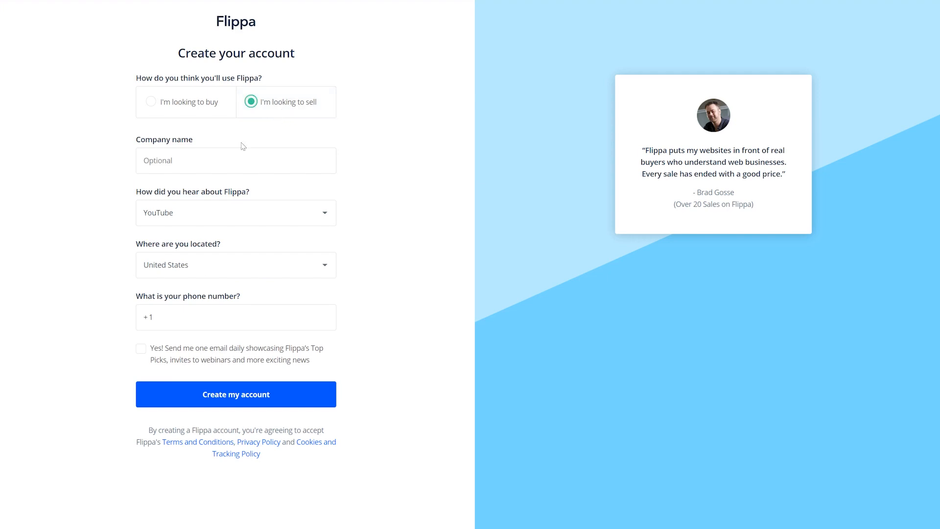
{"action": "left_click", "coordinate": [236, 394]}
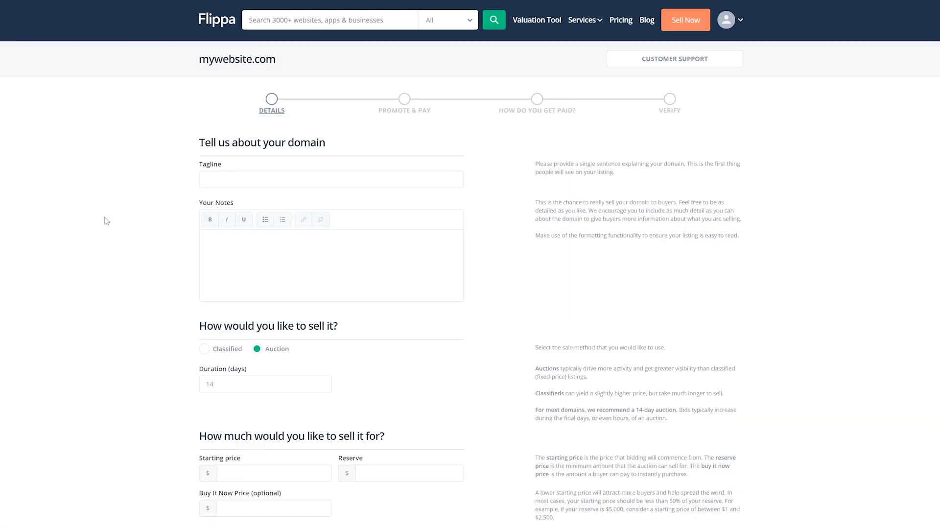
- Enter 'Desc' in the Your Notes box of the listing details
{"action": "type", "text": "Description"}
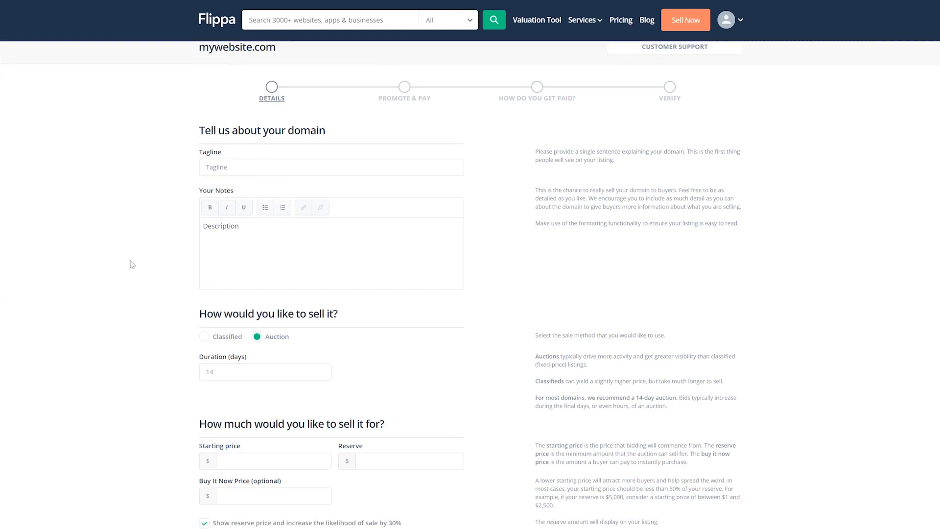
{"action": "scroll", "scroll_direction": "down", "scroll_amount": 3}
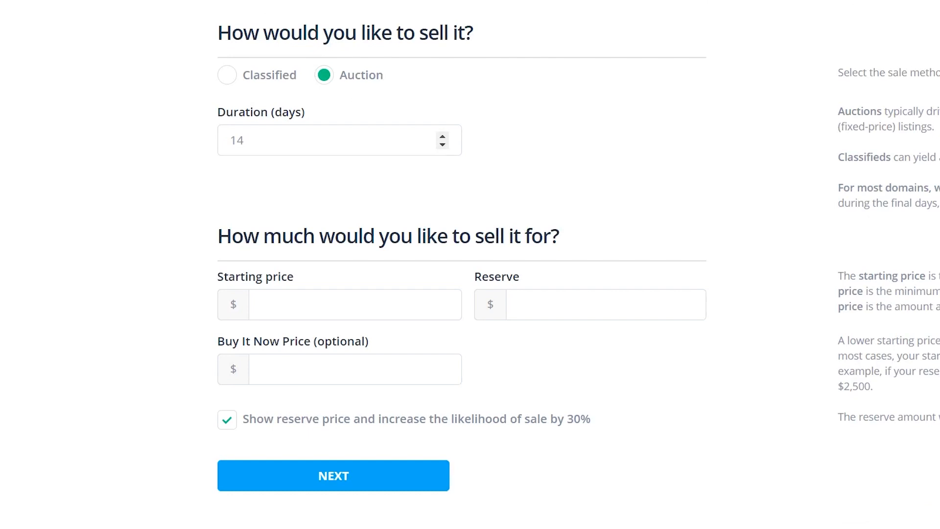
- Set starting price 1500, reserve 3000 and Buy It Now price 5000
{"action": "type", "text": "1500"}
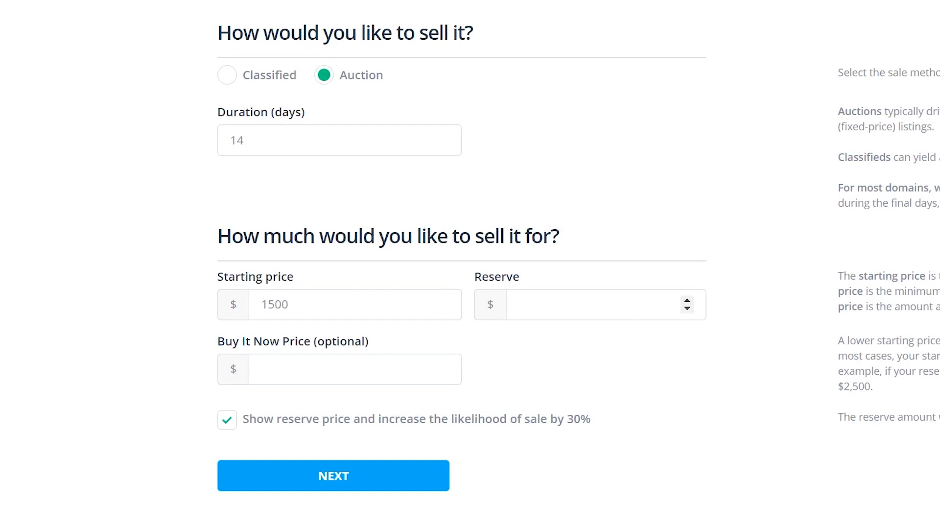
{"action": "type", "text": "3000"}
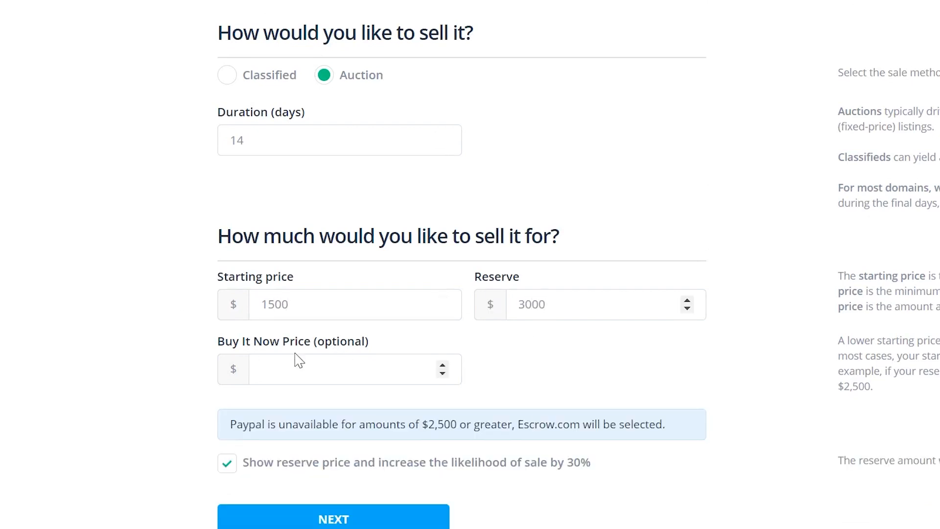
{"action": "left_click", "coordinate": [336, 368]}
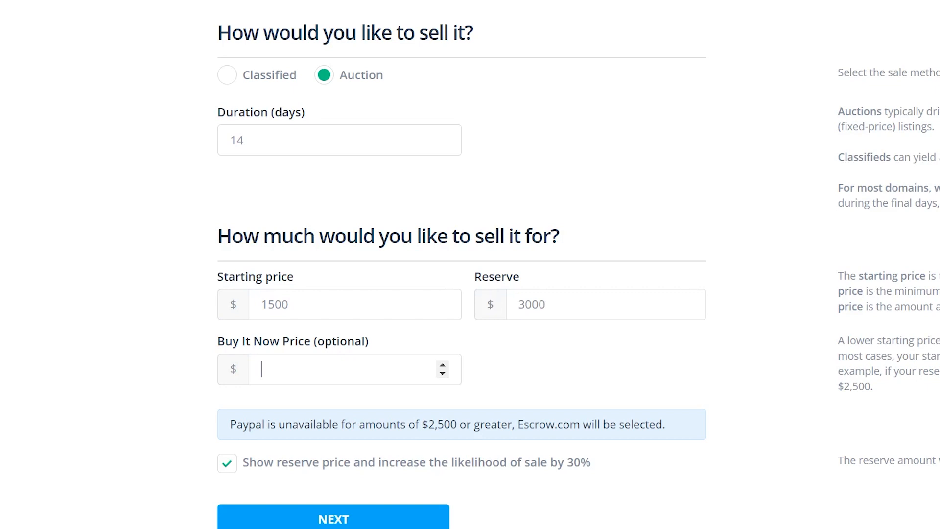
{"action": "mouse_move", "coordinate": [204, 374]}
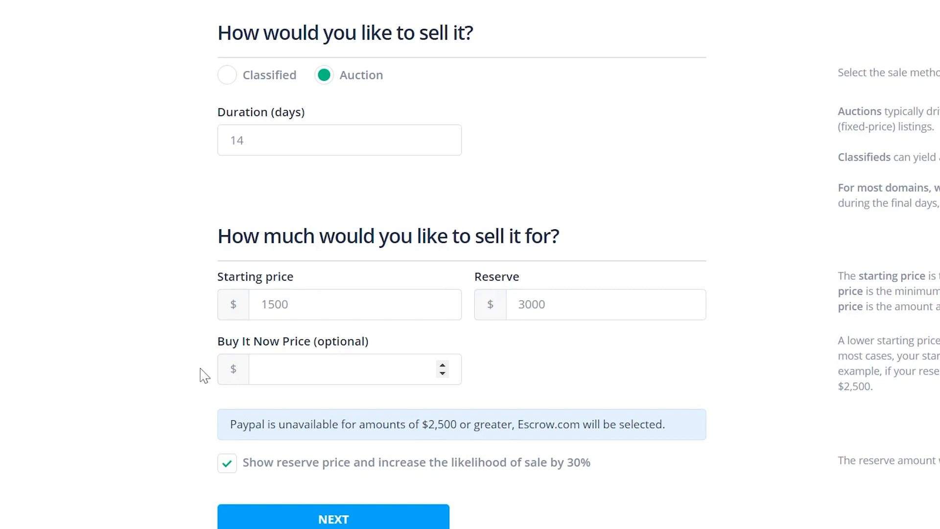
{"action": "type", "text": "5000"}
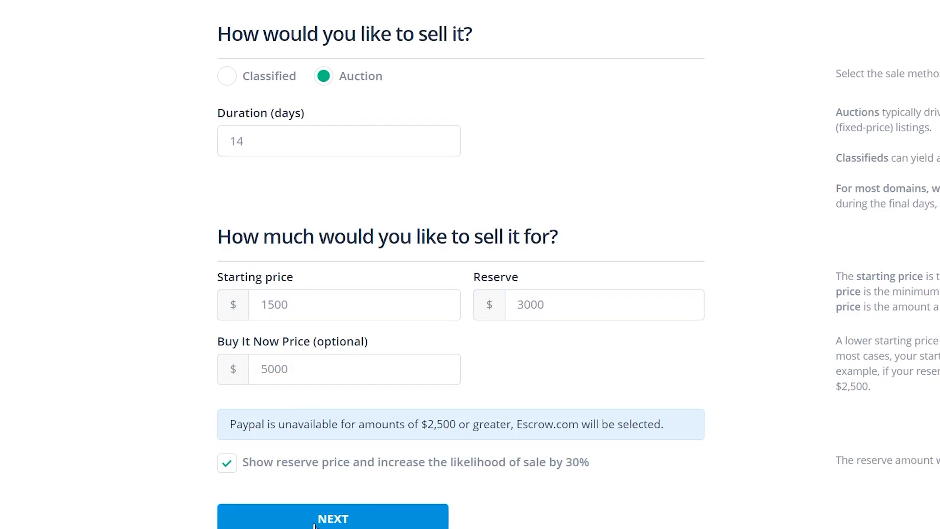
- Submit the listing details and add the Basic US$10 promotion package
{"action": "left_click", "coordinate": [332, 519]}
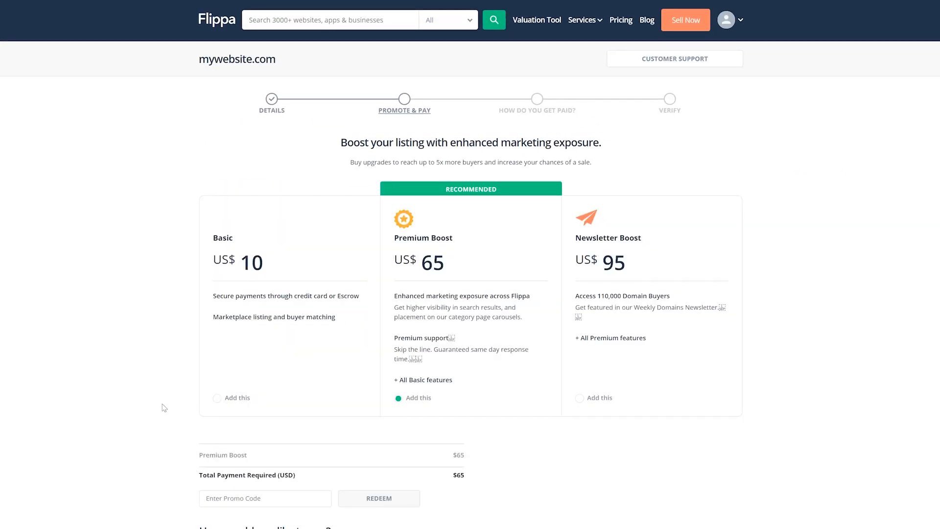
{"action": "mouse_move", "coordinate": [361, 333]}
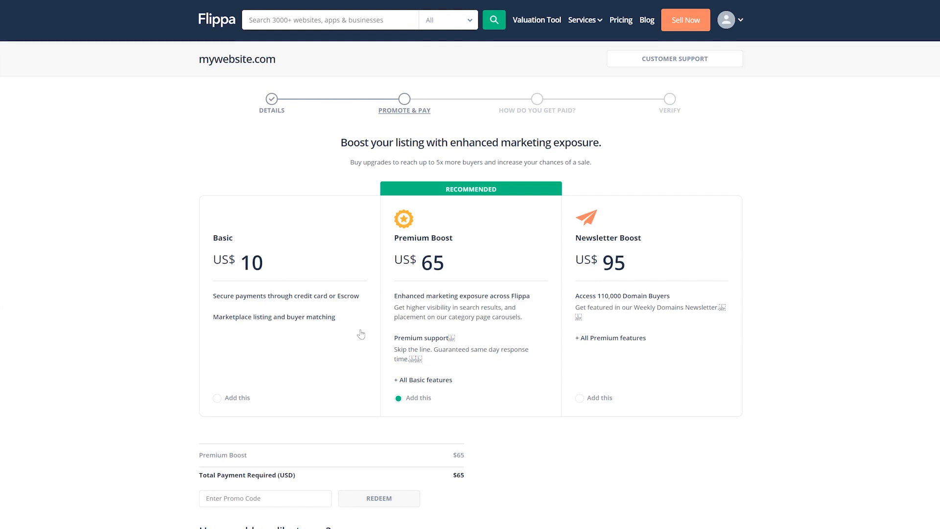
{"action": "left_click", "coordinate": [217, 398]}
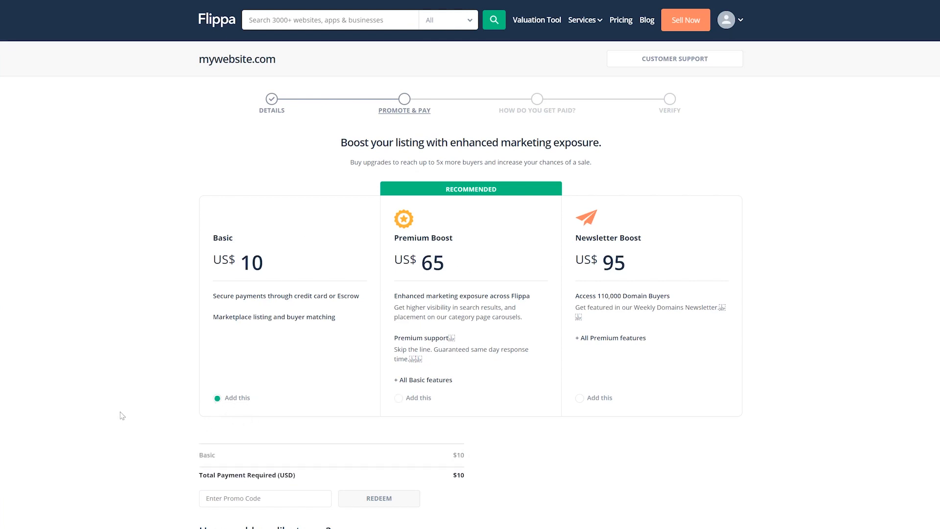
{"action": "scroll", "scroll_direction": "down", "scroll_amount": 3}
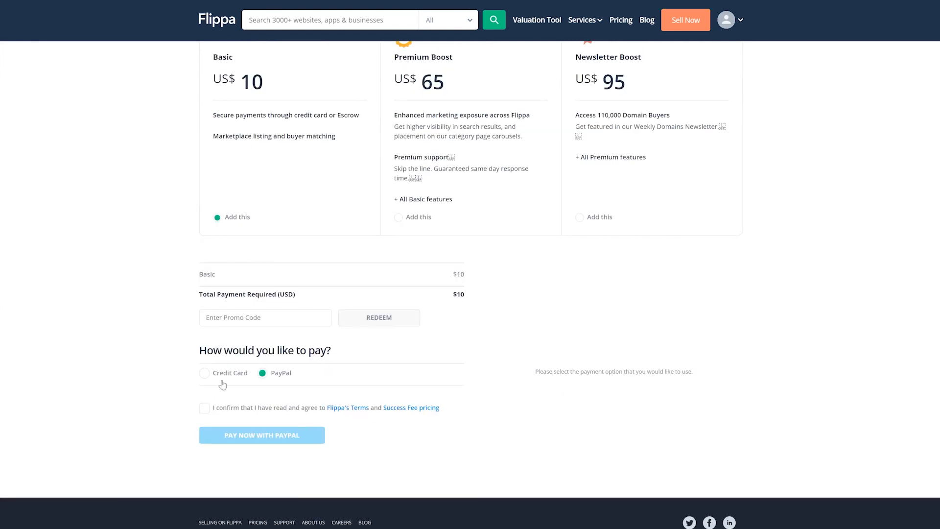
- Tick the box confirming the terms and success fee pricing
{"action": "left_click", "coordinate": [203, 406]}
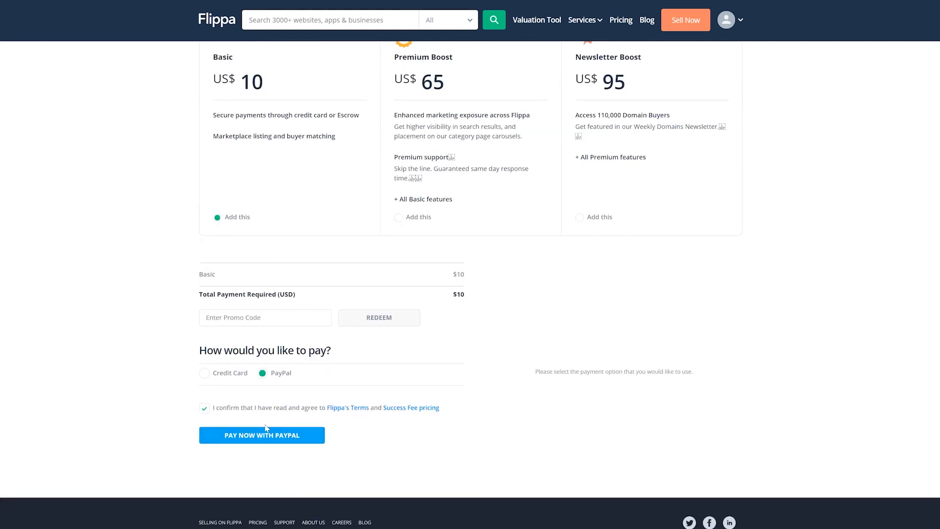
{"action": "mouse_move", "coordinate": [272, 438]}
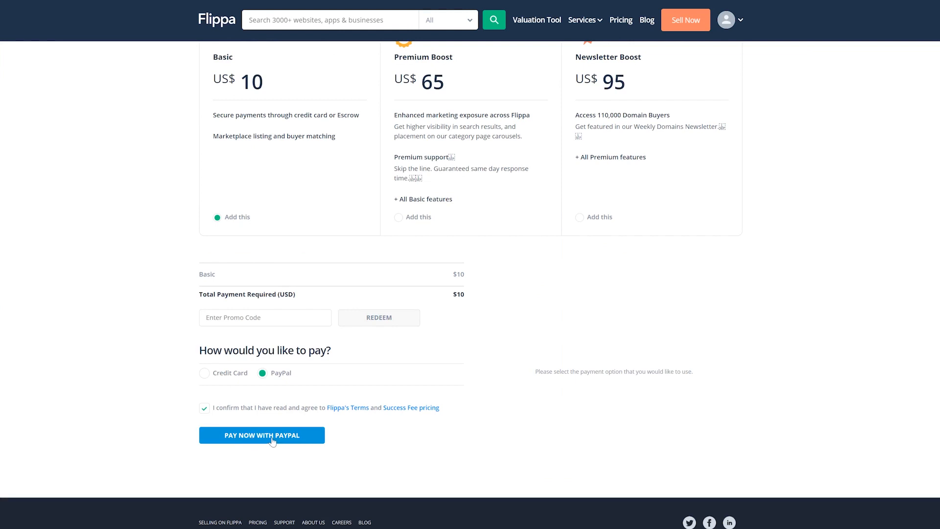
{"action": "mouse_move", "coordinate": [254, 443]}
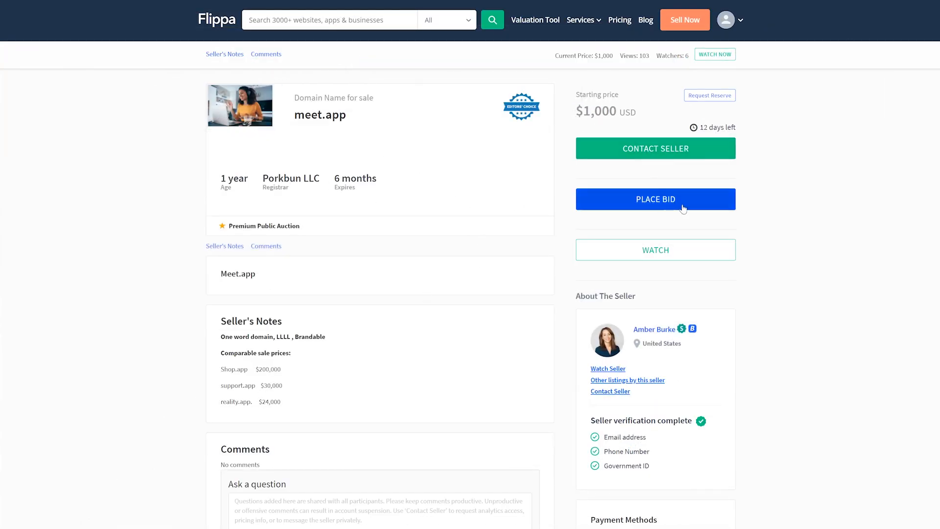
{"action": "scroll", "scroll_direction": "down", "scroll_amount": 3}
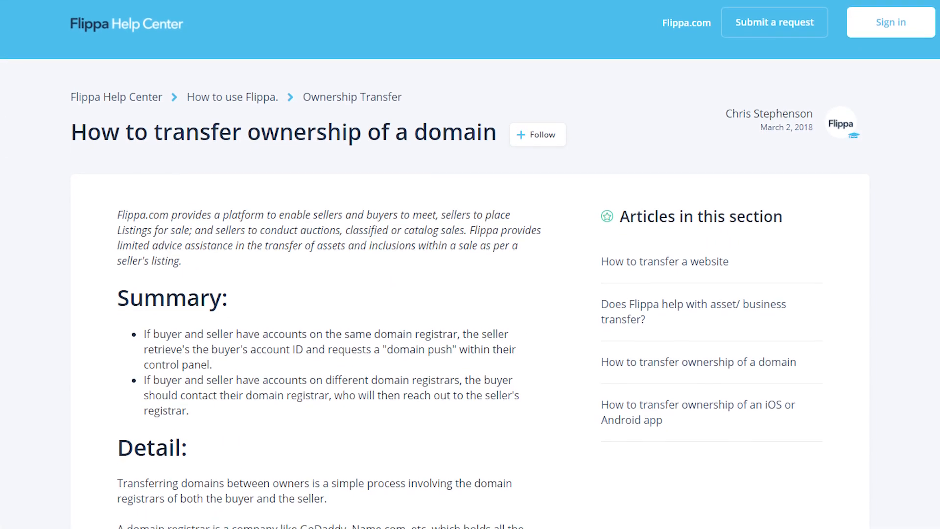
{"action": "scroll", "scroll_direction": "down", "scroll_amount": 3}
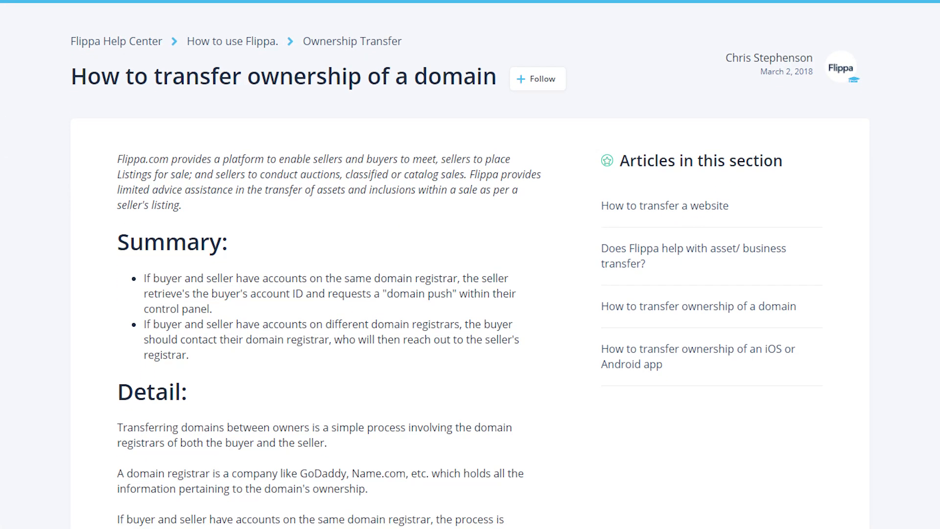
{"action": "scroll", "scroll_direction": "down", "scroll_amount": 3}
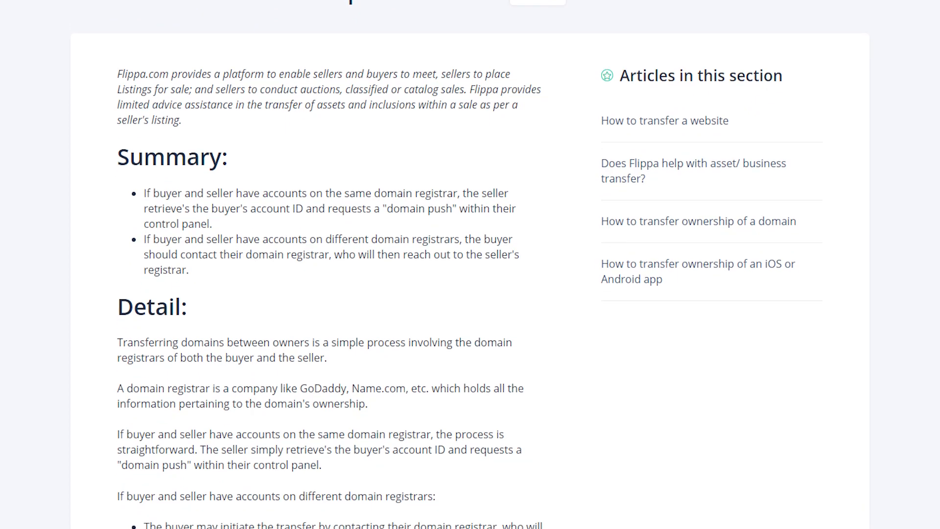
{"action": "scroll", "scroll_direction": "down", "scroll_amount": 3}
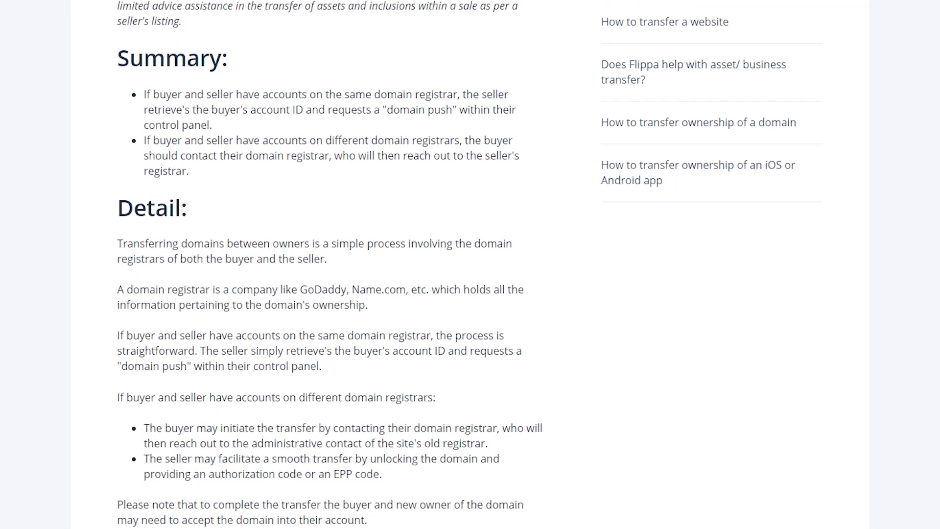
{"action": "scroll", "scroll_direction": "down", "scroll_amount": 3}
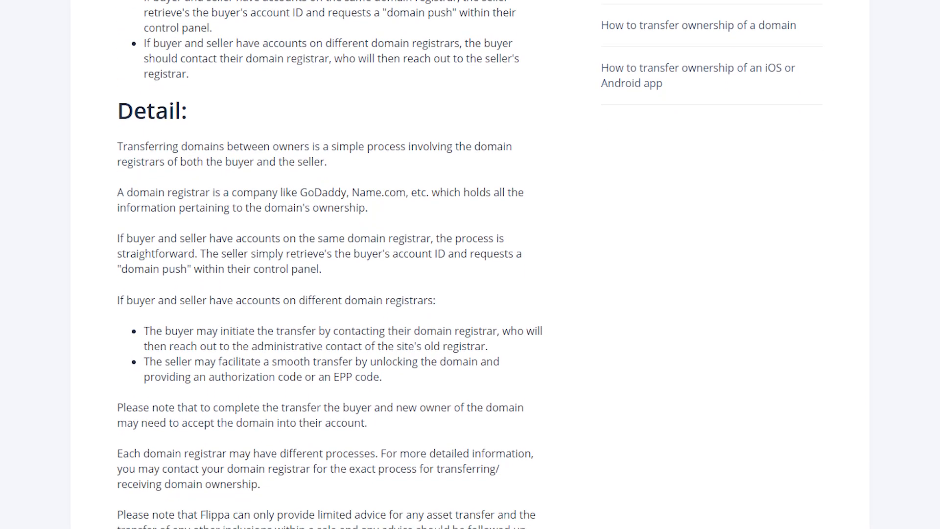
{"action": "scroll", "scroll_direction": "down", "scroll_amount": 3}
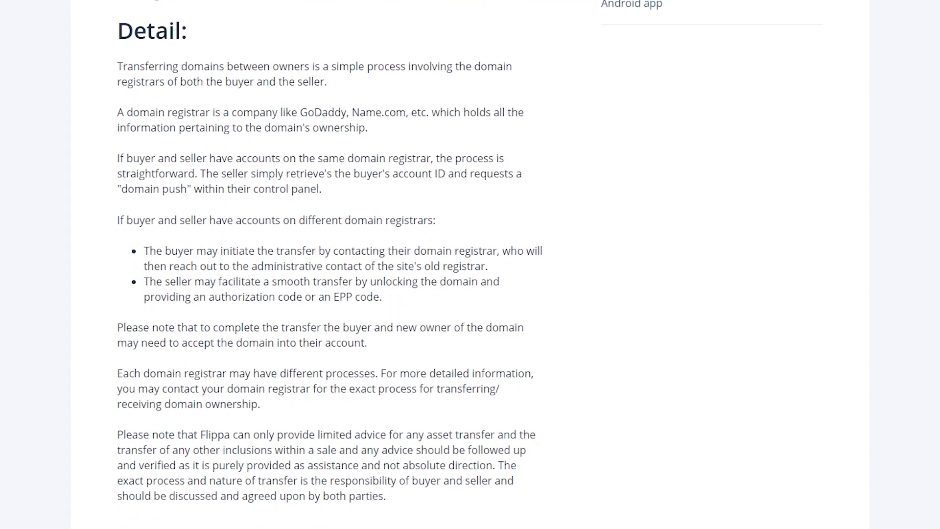
{"action": "scroll", "scroll_direction": "down", "scroll_amount": 3}
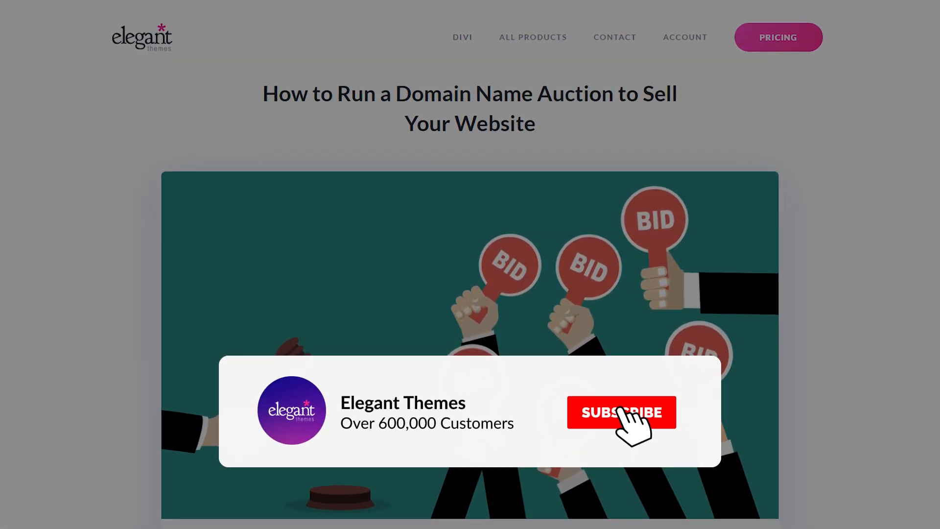
{"action": "left_click", "coordinate": [621, 412]}
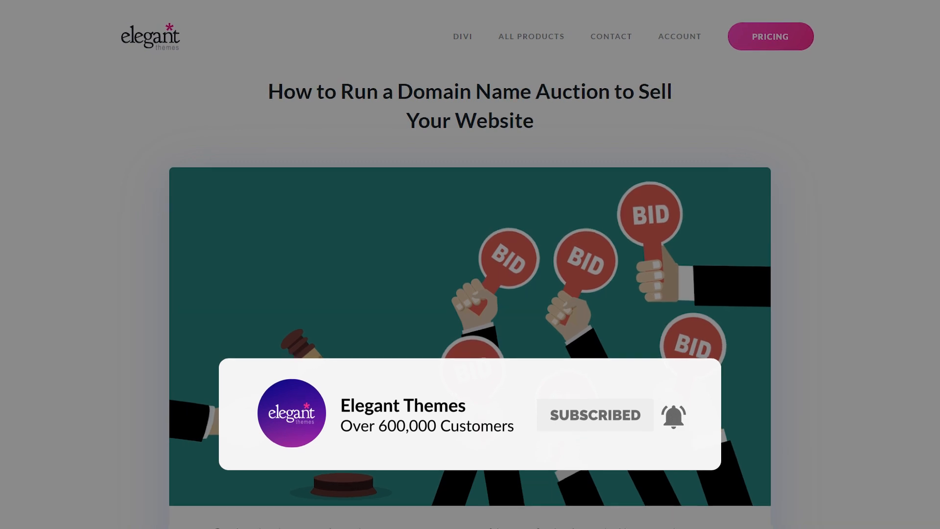